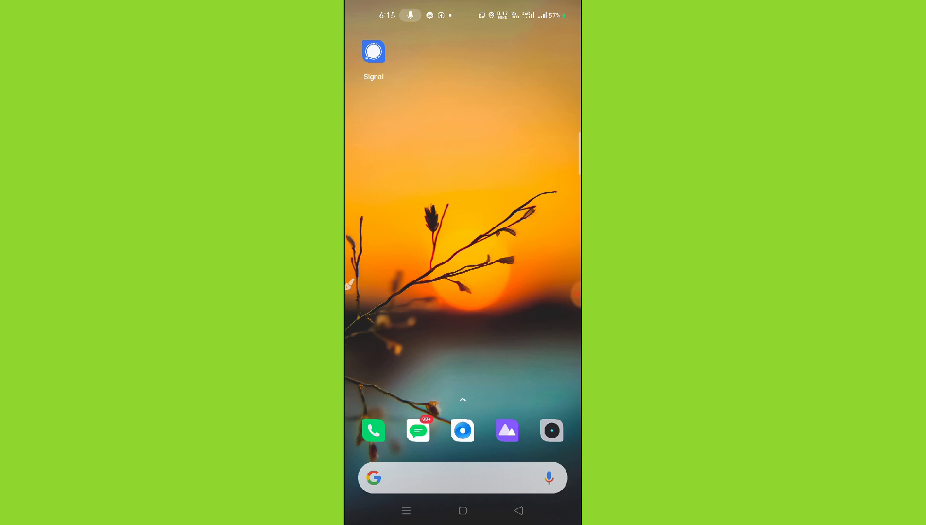
Step: Launch Signal from the home screen so its empty chats list appears
click(373, 51)
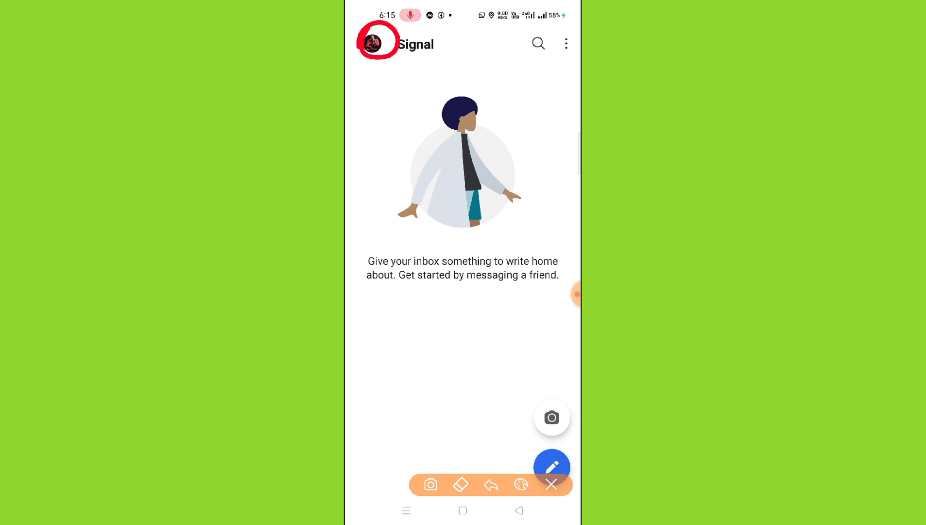
click(550, 484)
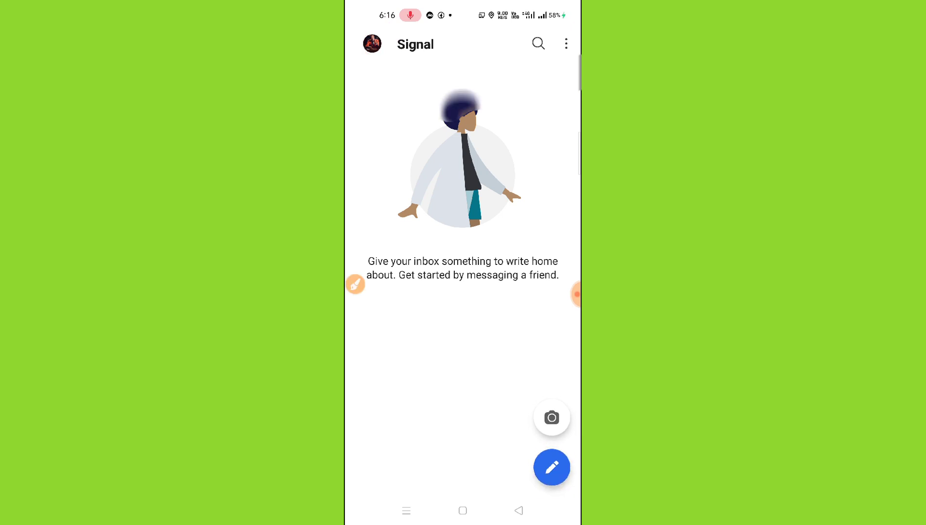
Step: Reach Signal's settings menu from the profile picture in the inbox
click(372, 44)
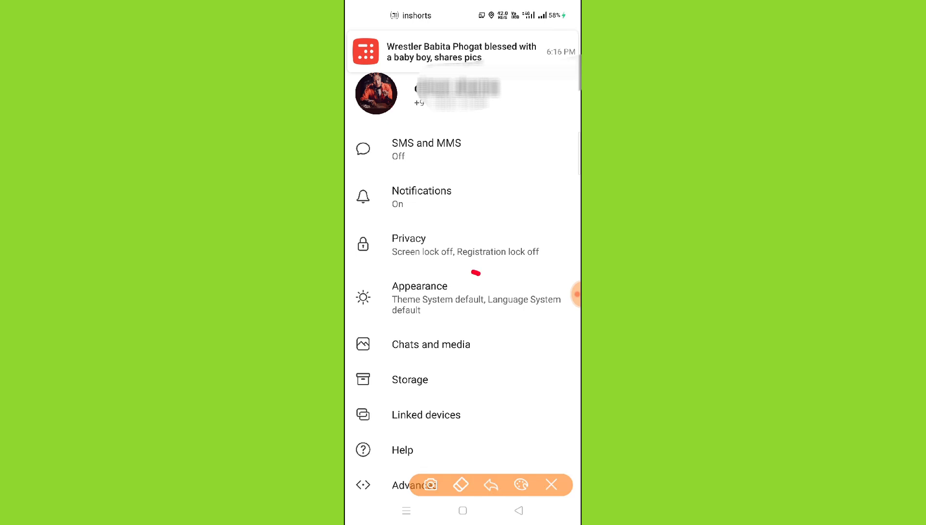
drag(478, 273, 426, 295)
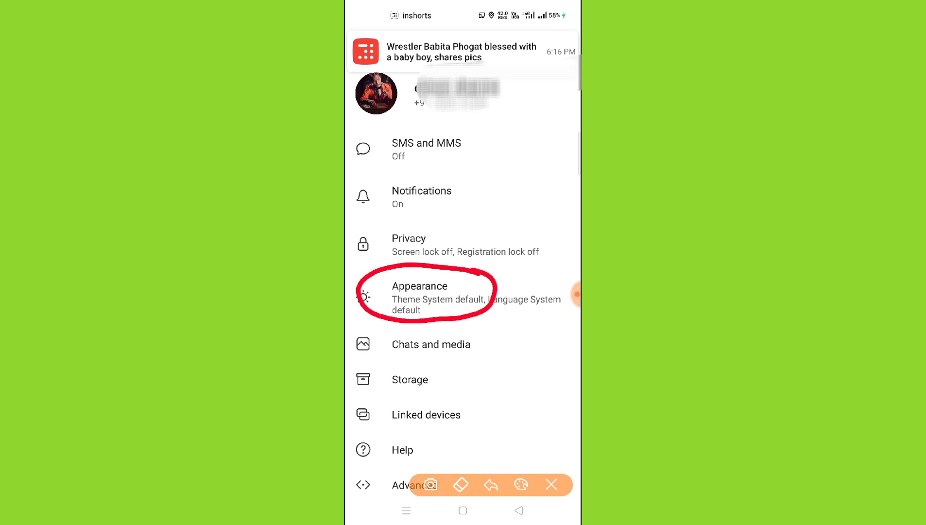
Step: Change the theme to Dark under Appearance > Theme
click(419, 295)
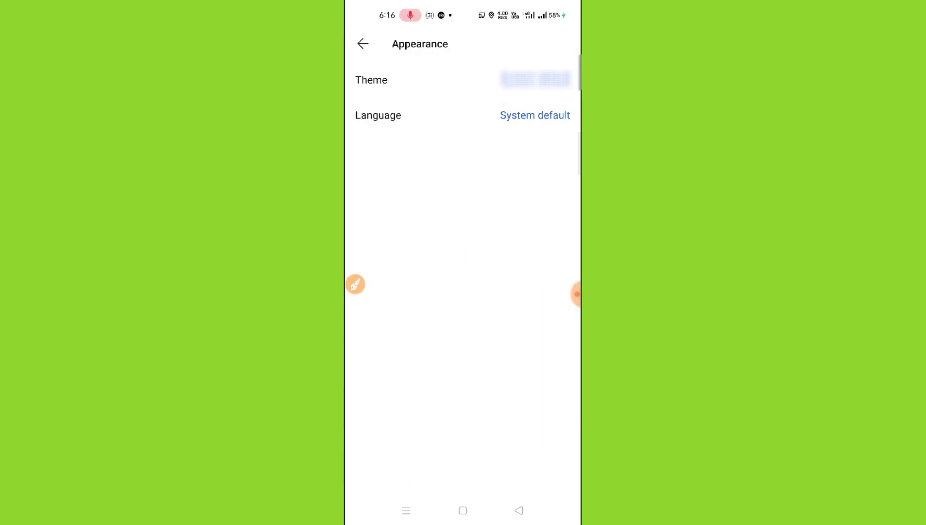
click(356, 284)
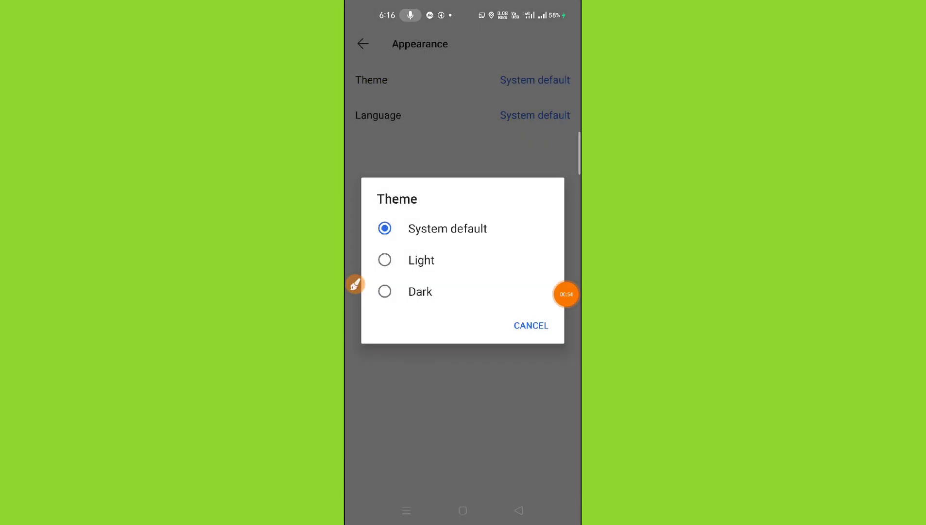
click(529, 326)
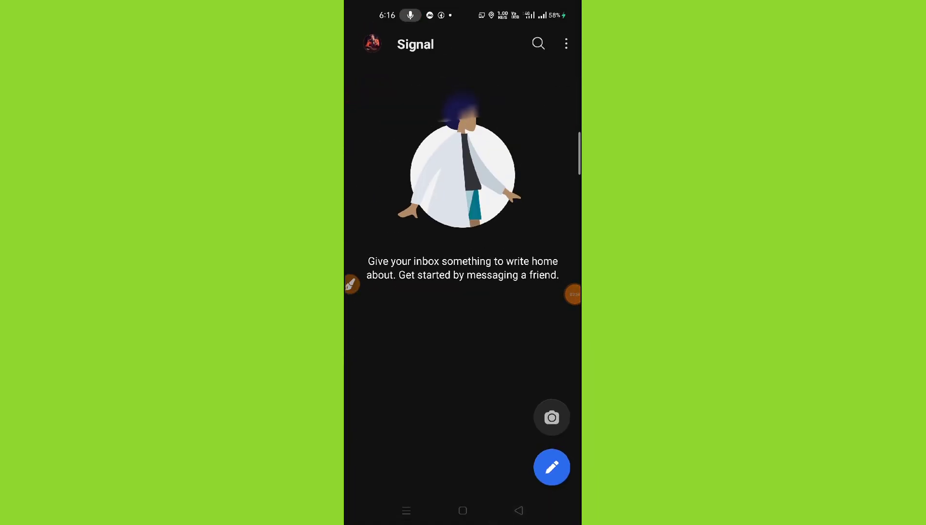